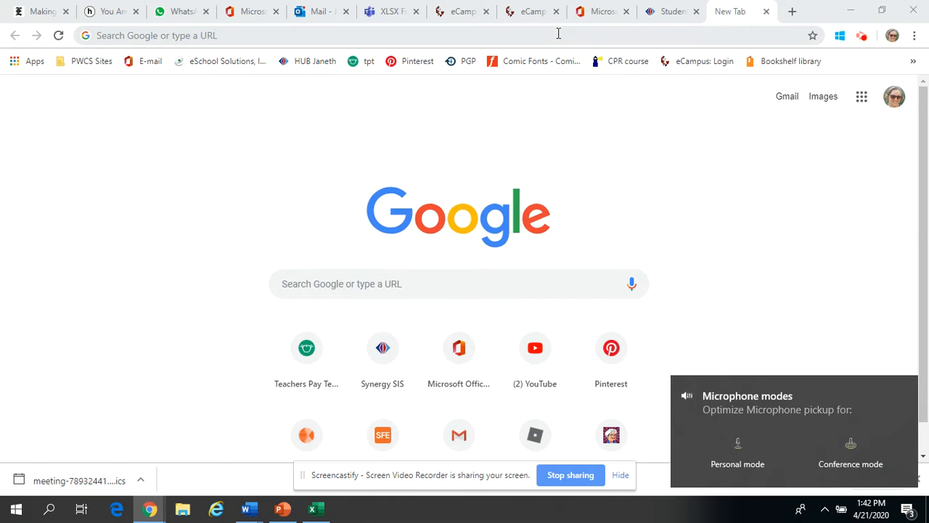
{"action": "mouse_move", "coordinate": [521, 57]}
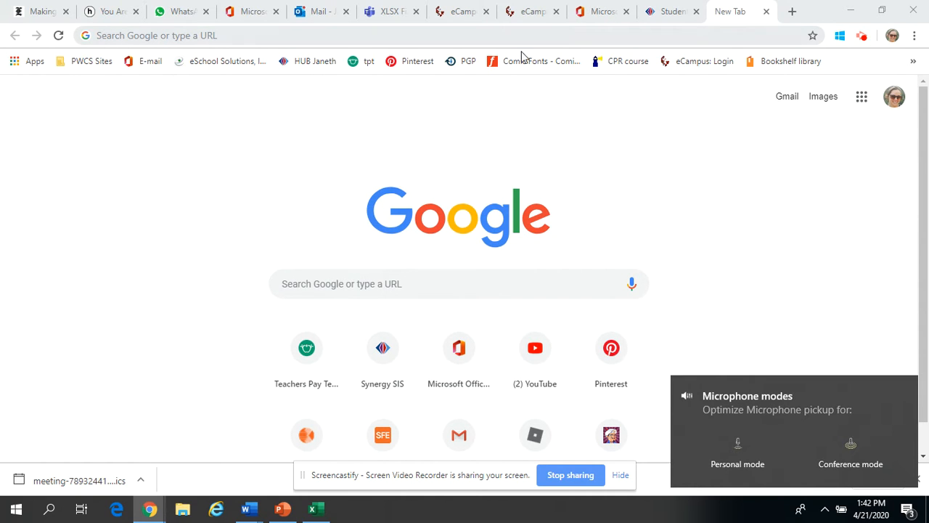
{"action": "type", "text": "john jenkins es"}
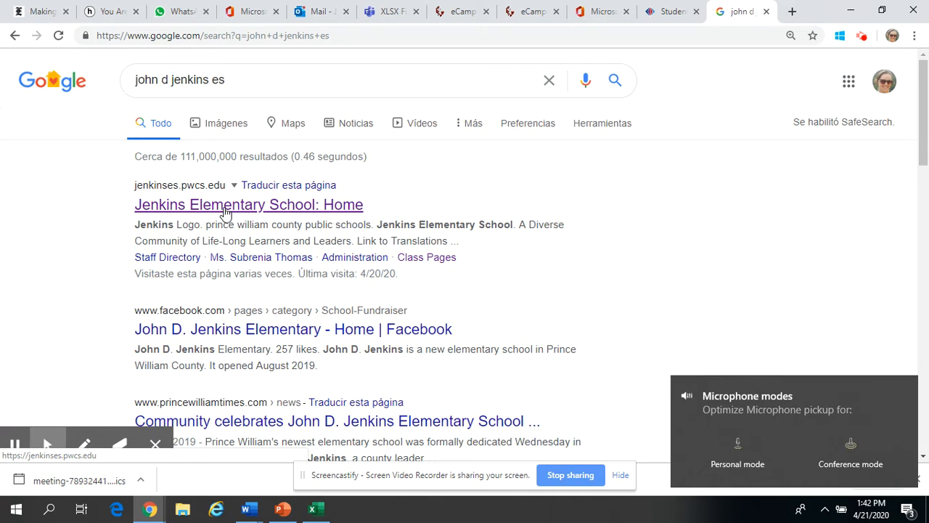
{"action": "left_click", "coordinate": [249, 204]}
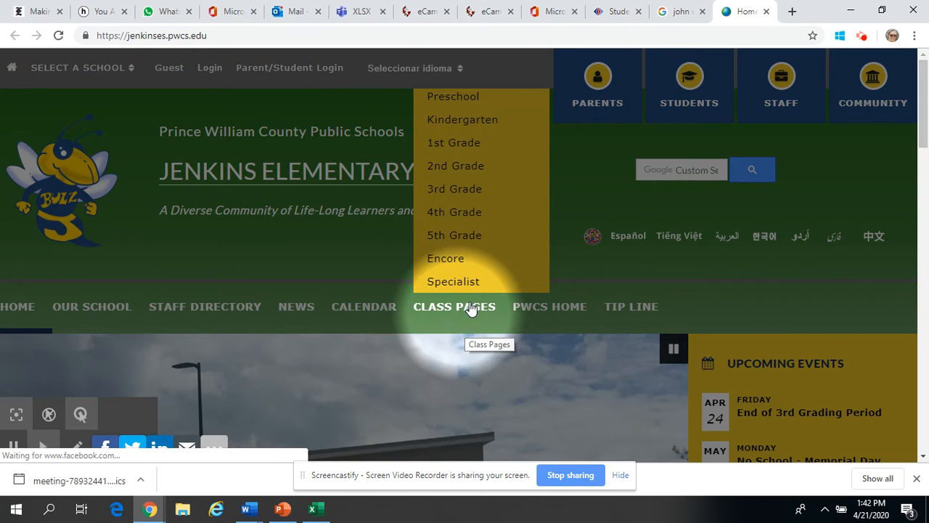
{"action": "mouse_move", "coordinate": [455, 165]}
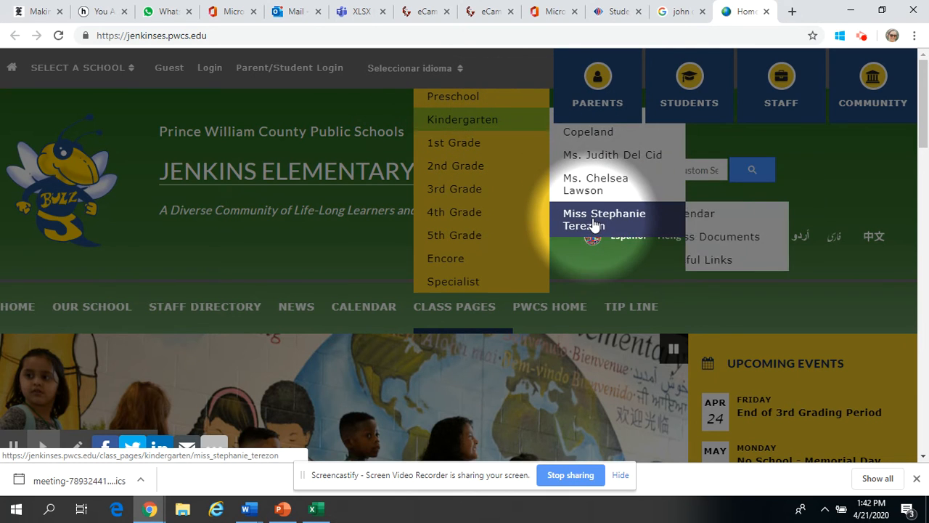
{"action": "left_click", "coordinate": [605, 218]}
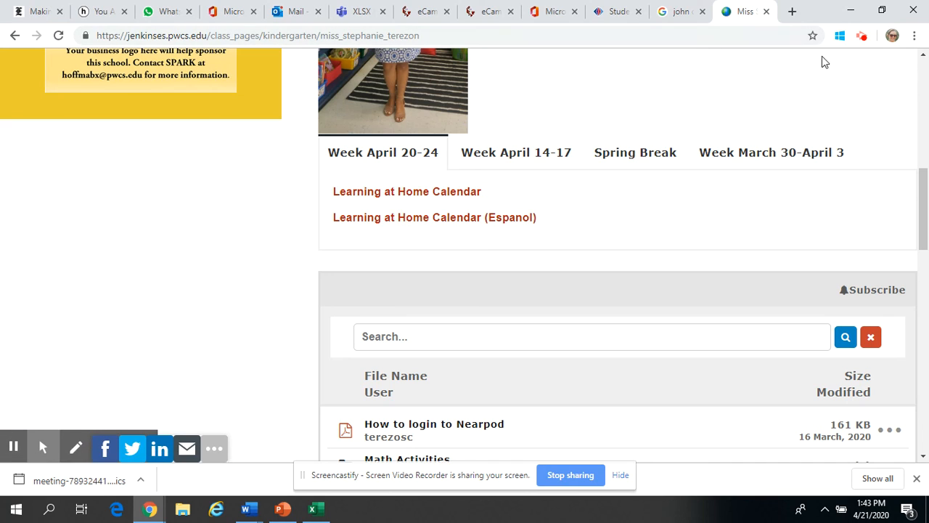
{"action": "mouse_move", "coordinate": [863, 35]}
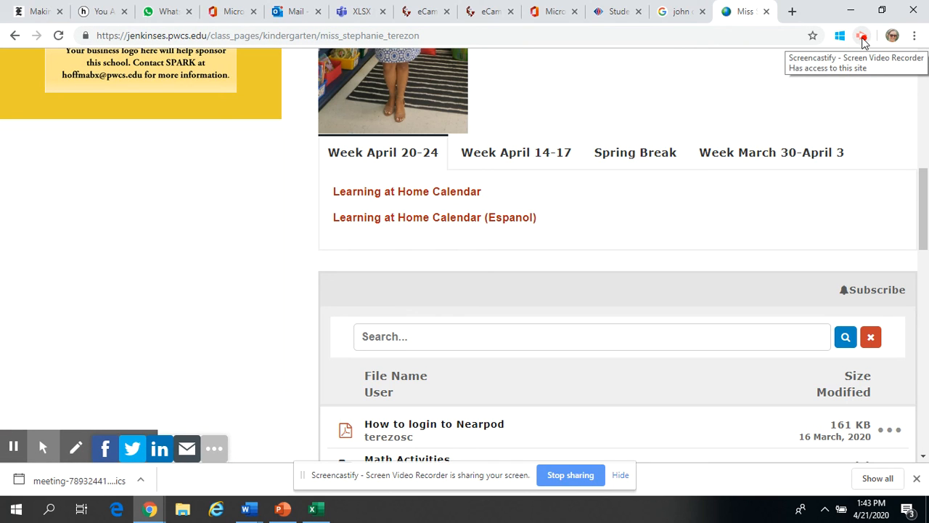